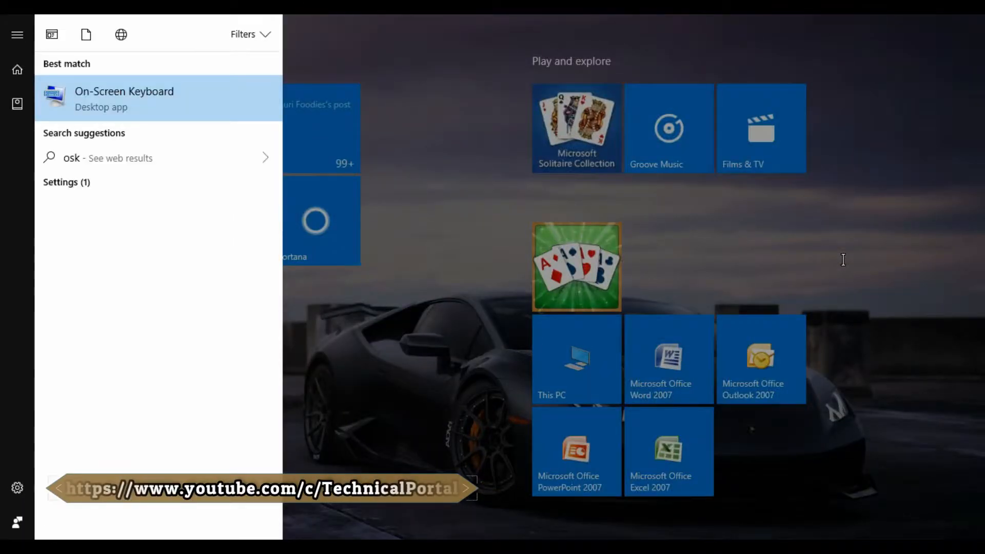
# Launch the On-Screen Keyboard from the Start search so it floats over the sheet
pyautogui.click(668, 451)
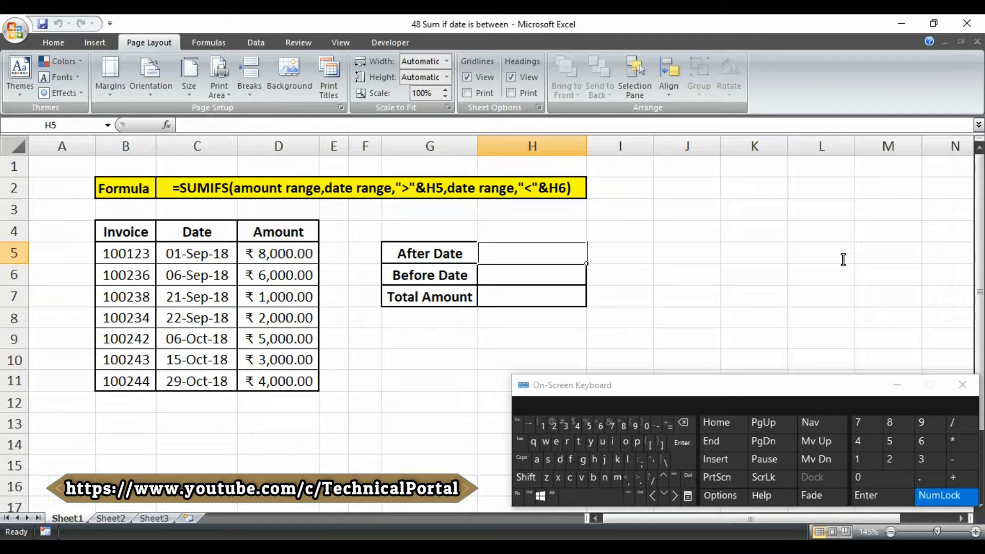
pyautogui.click(531, 297)
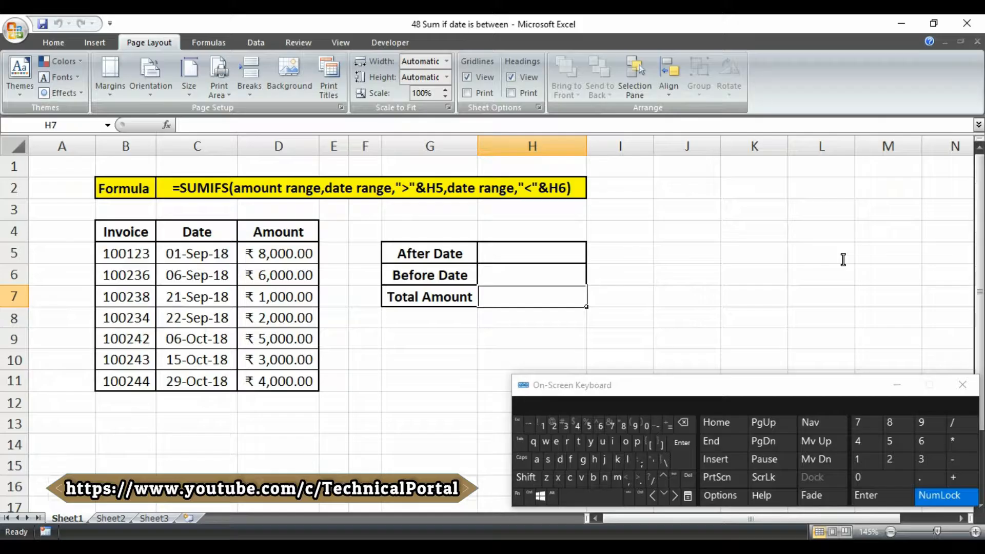
pyautogui.click(531, 253)
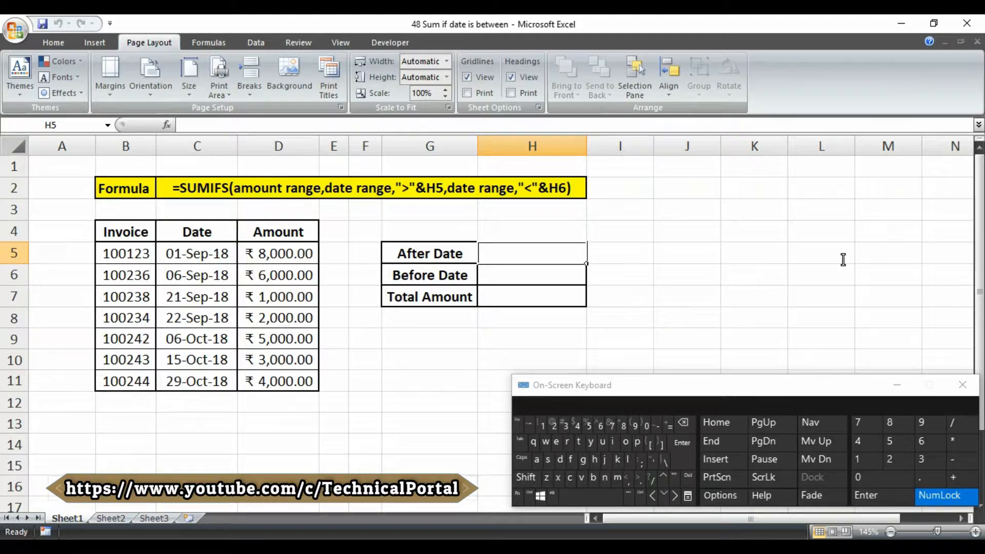
pyautogui.click(197, 253)
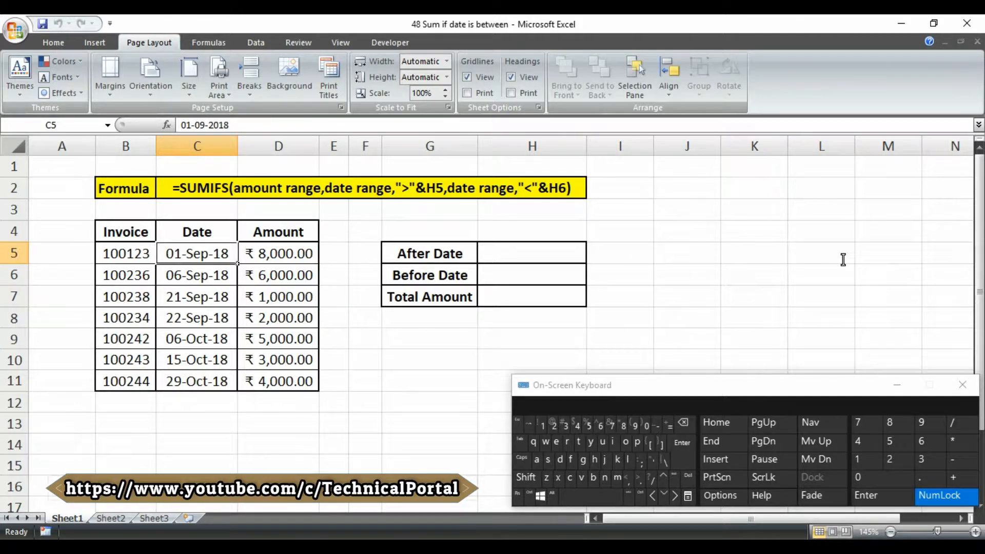
pyautogui.click(197, 381)
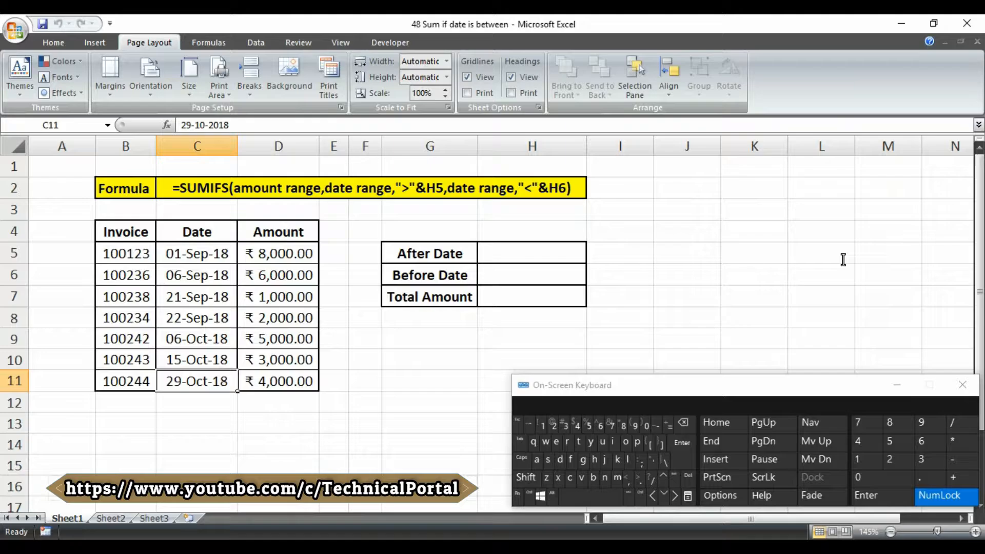
pyautogui.click(531, 253)
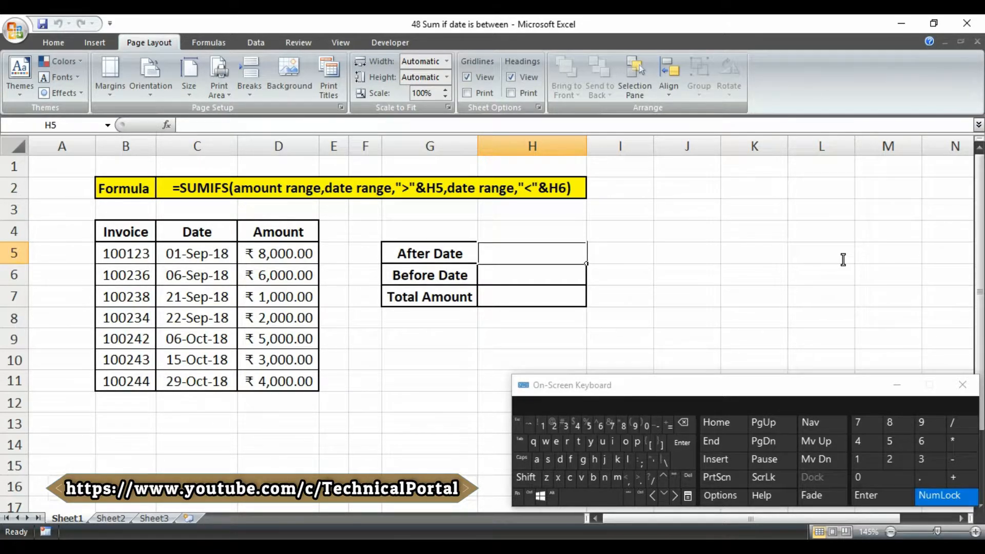
pyautogui.moveTo(49, 159)
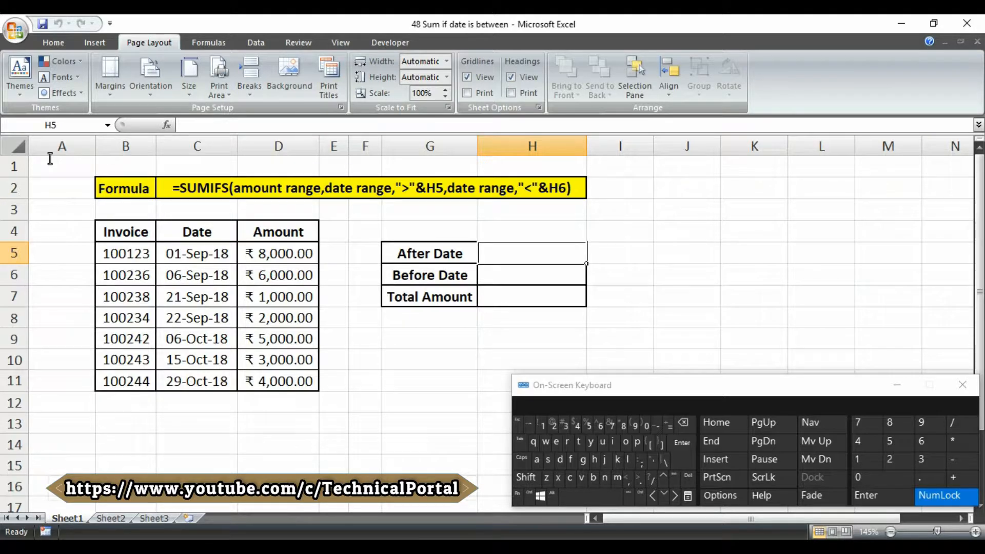
# Enter 6/9/18 in H5 as the After Date and 15/10/18 in H6 as the Before Date
pyautogui.write('6')
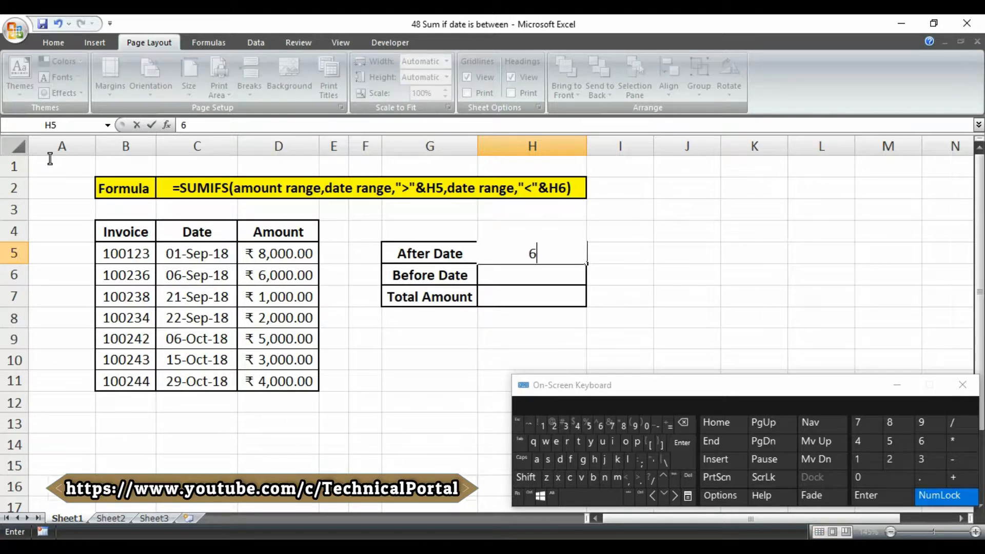
pyautogui.write('/9')
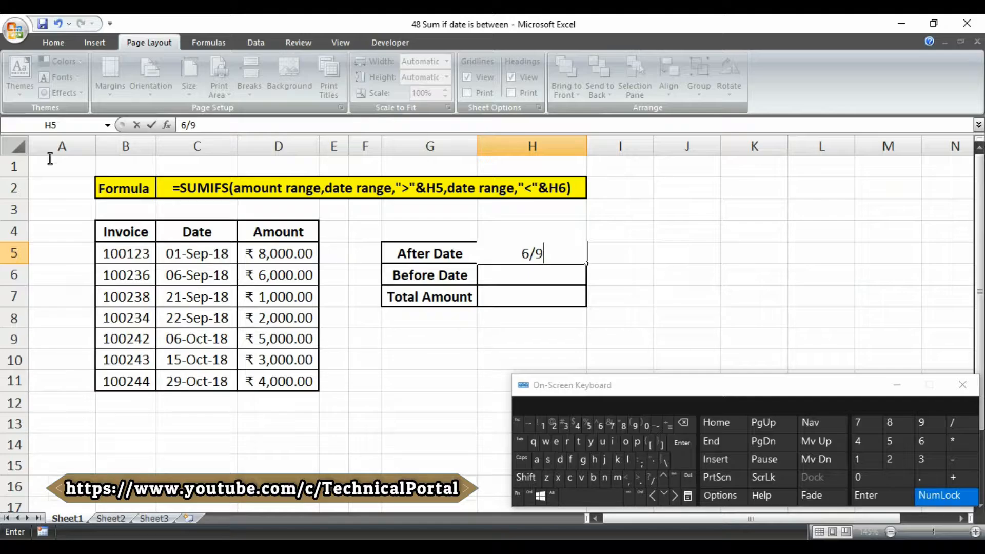
pyautogui.write('18')
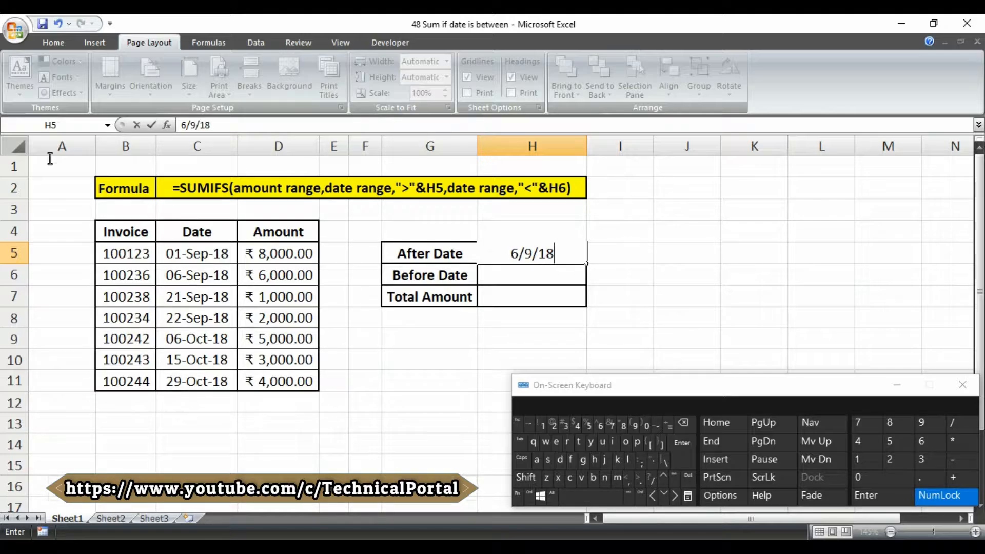
pyautogui.press('Return')
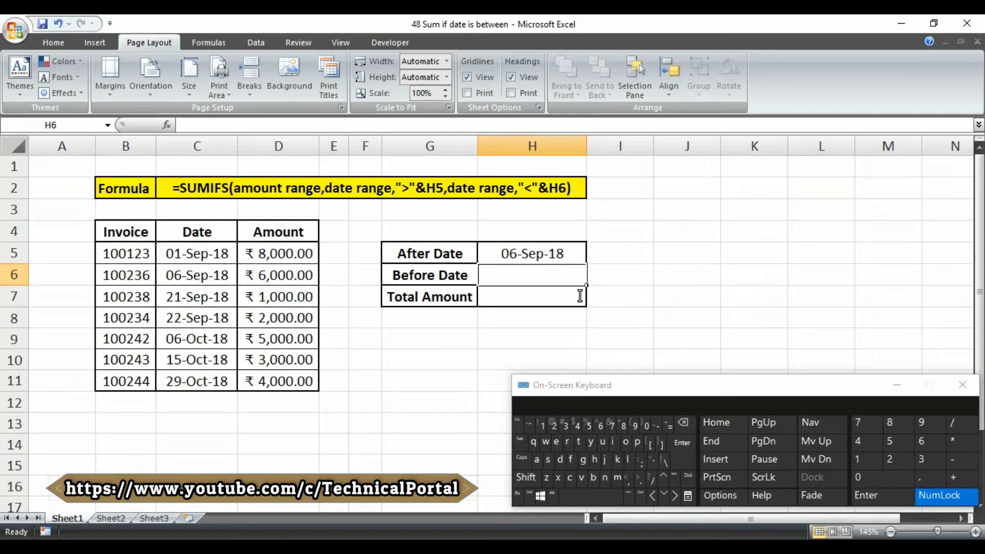
pyautogui.moveTo(598, 317)
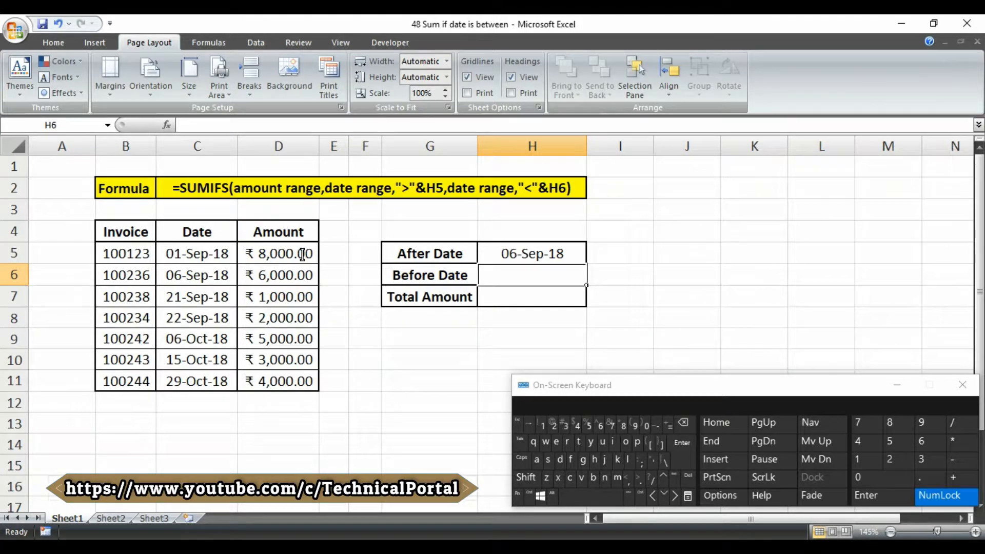
pyautogui.write('15/')
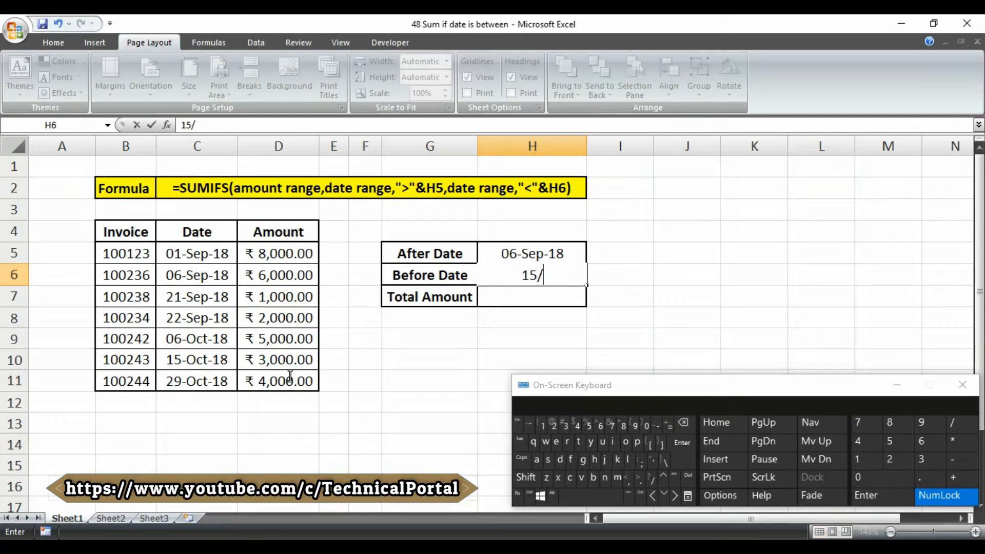
pyautogui.write('10')
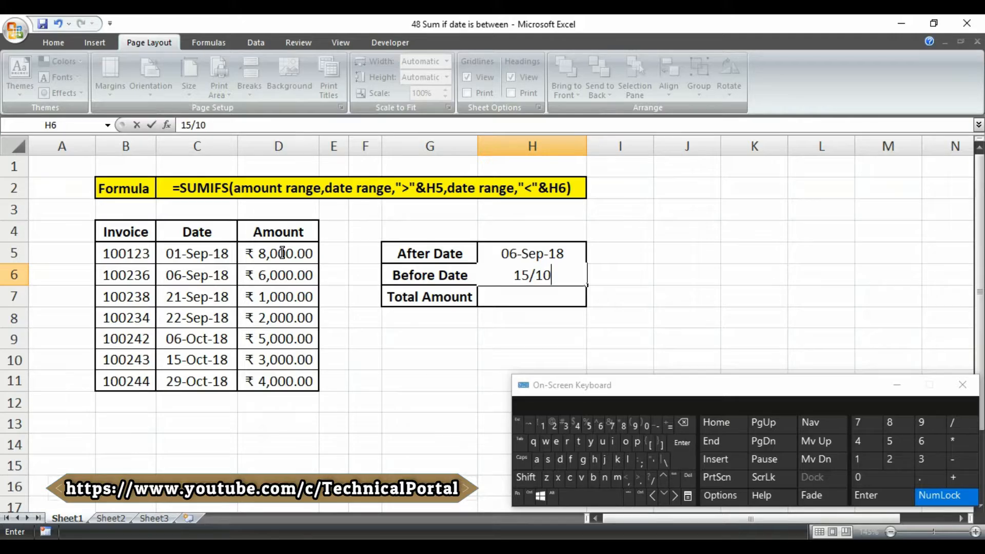
pyautogui.write('/18')
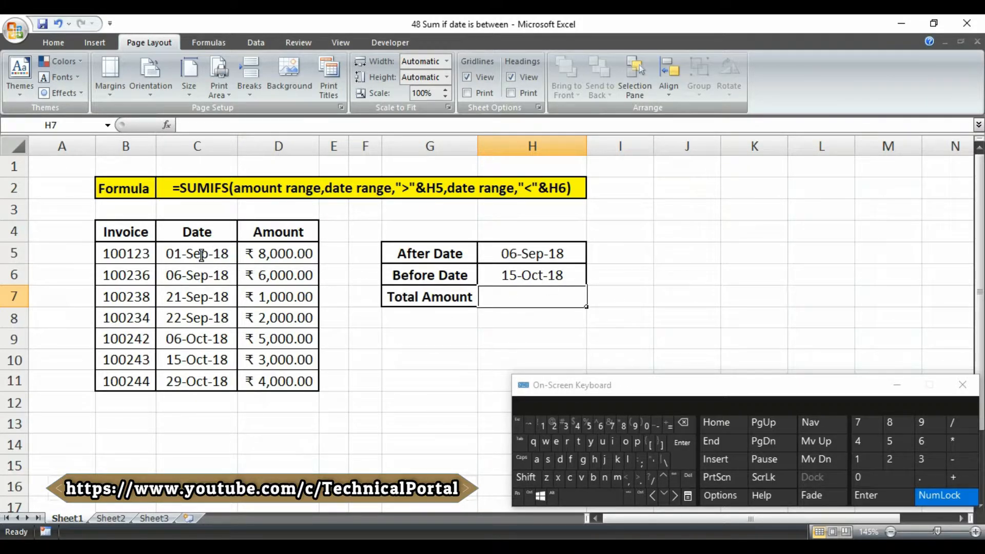
pyautogui.moveTo(440, 354)
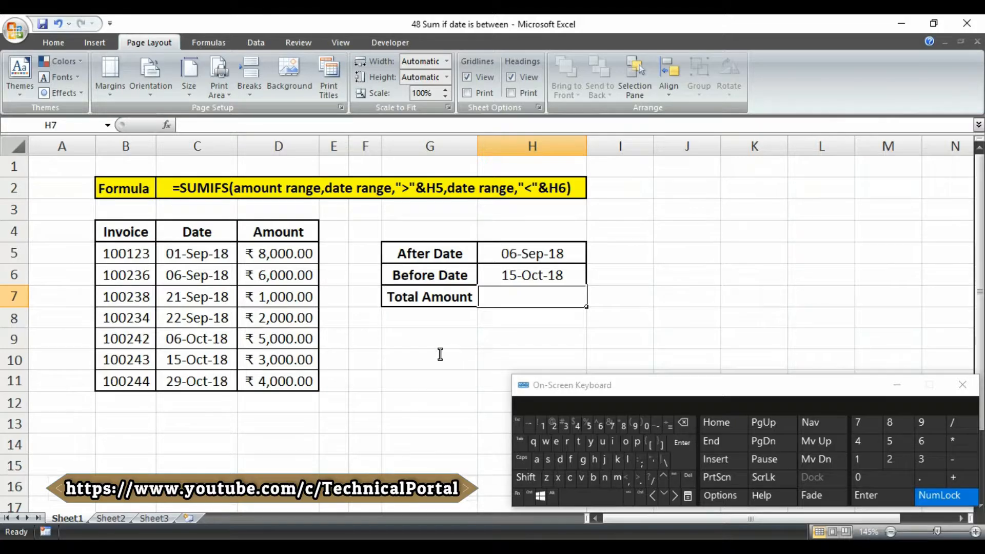
pyautogui.moveTo(844, 259)
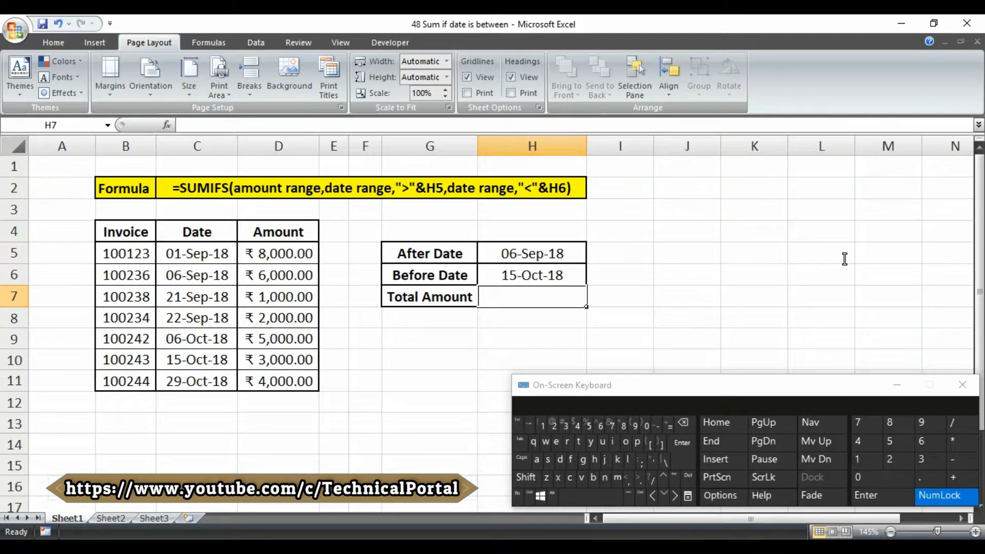
# Begin H7 with =SUMIFS(D5:D11,C5:C11,">"& via the on-screen keyboard
pyautogui.write('=su')
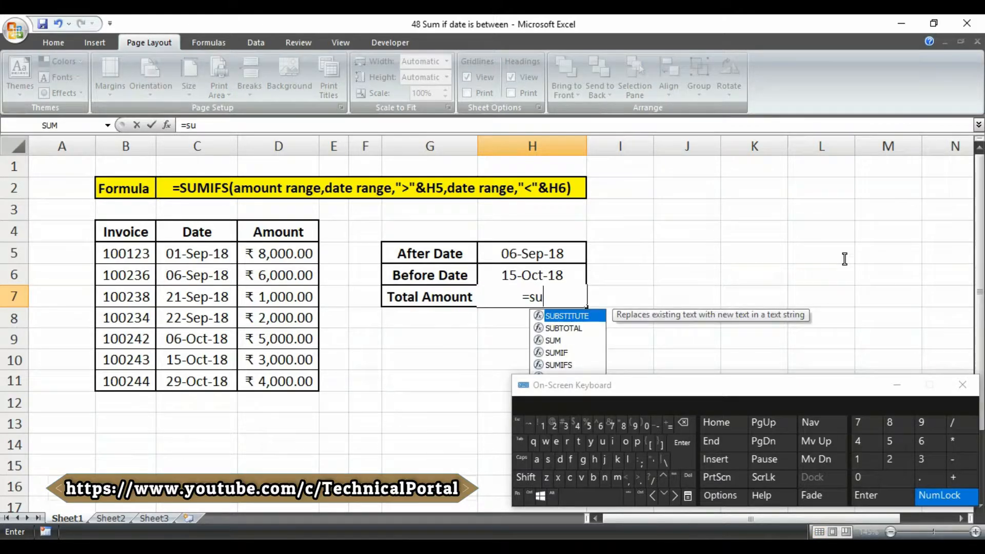
pyautogui.write('mifs')
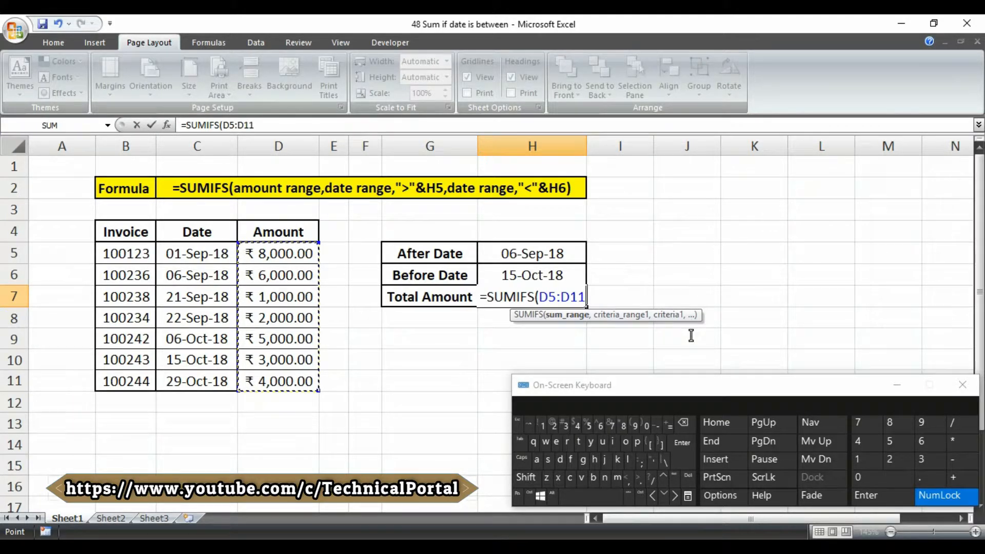
pyautogui.moveTo(953, 294)
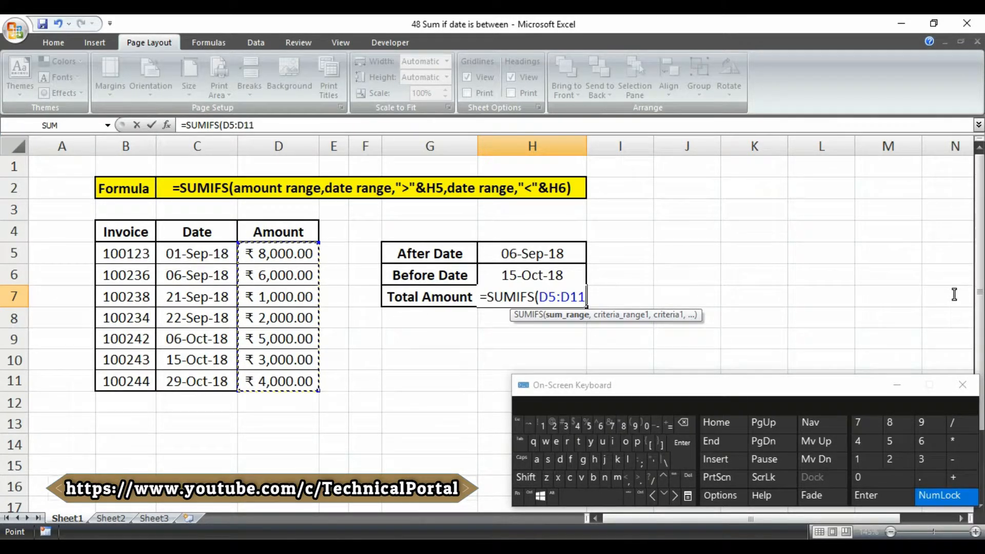
pyautogui.write(',C5:C11')
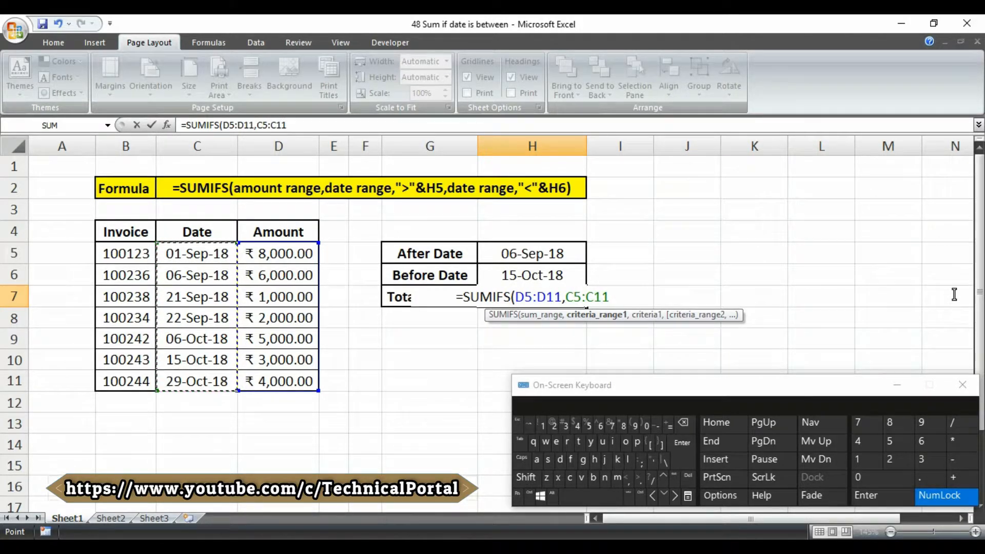
pyautogui.write(',')
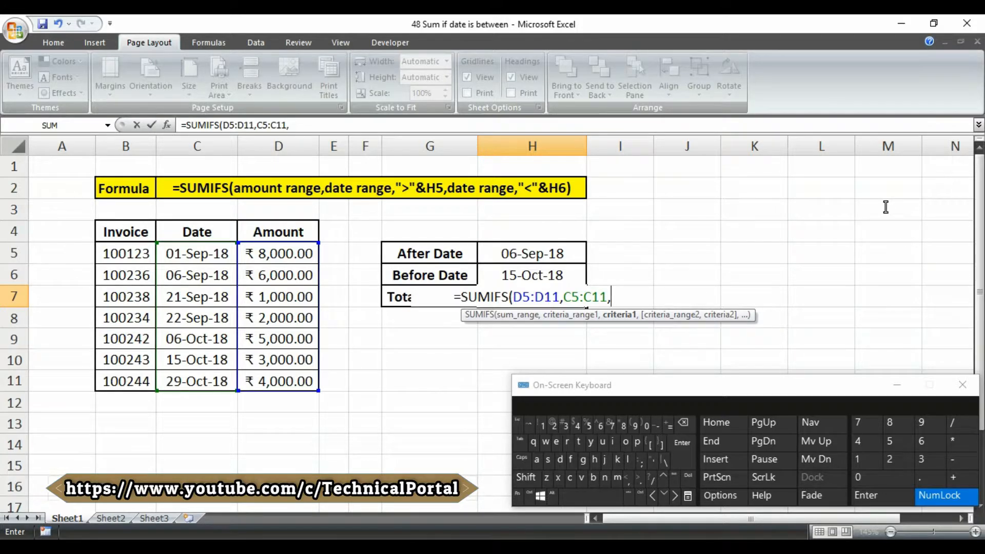
pyautogui.moveTo(505, 275)
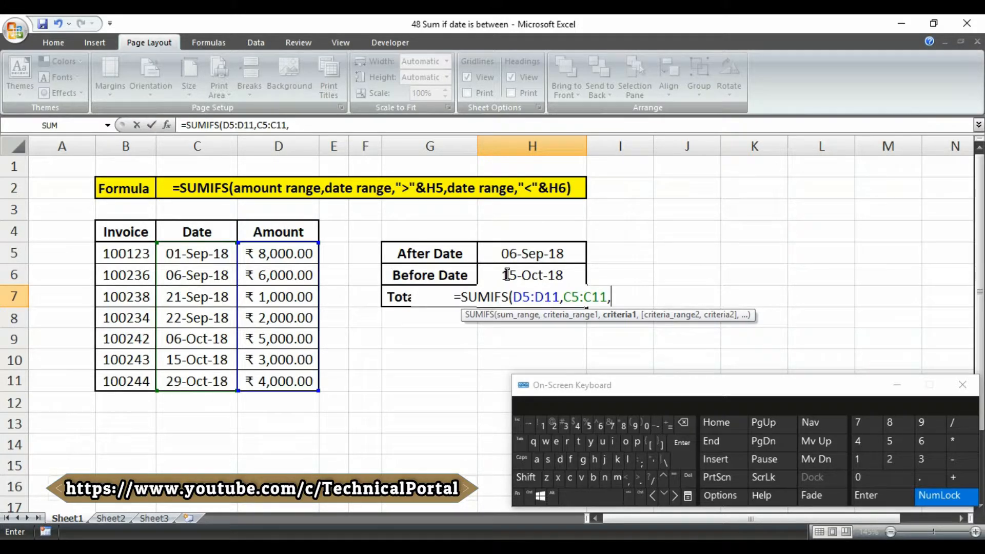
pyautogui.write('"')
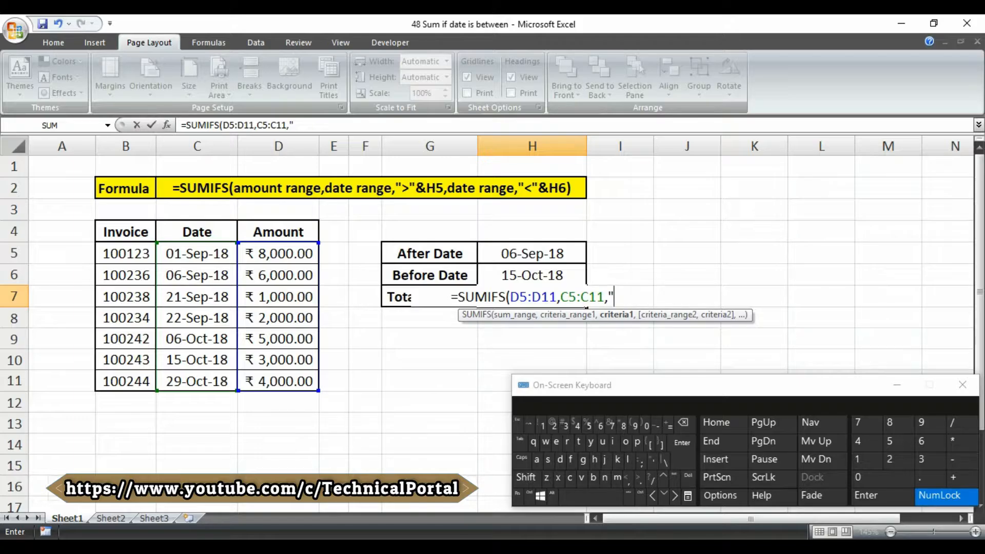
pyautogui.write('>')
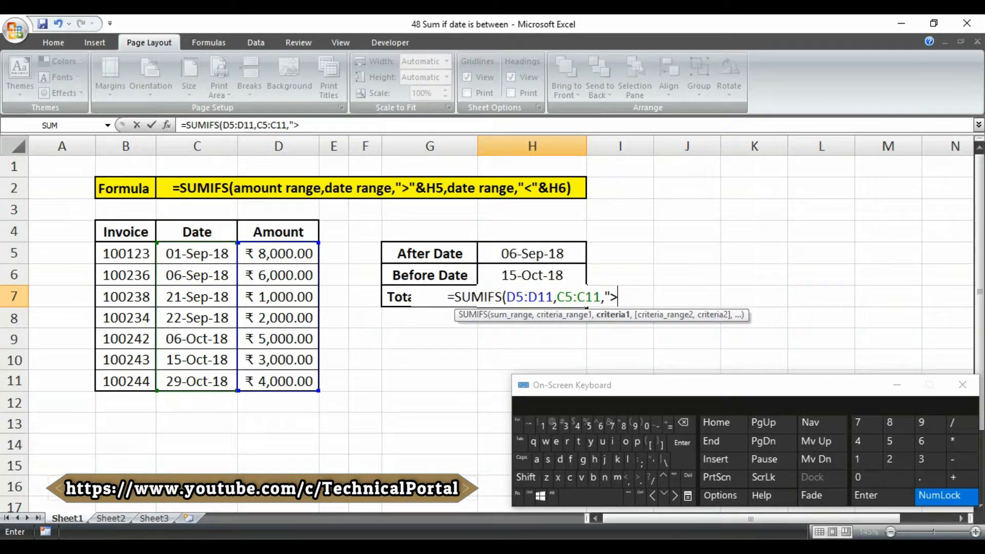
pyautogui.click(526, 477)
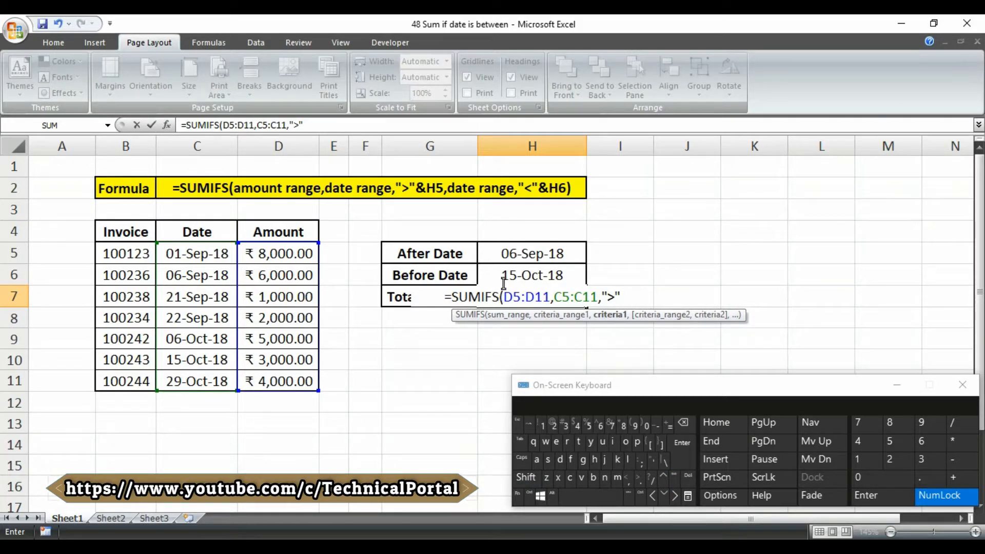
pyautogui.write('&')
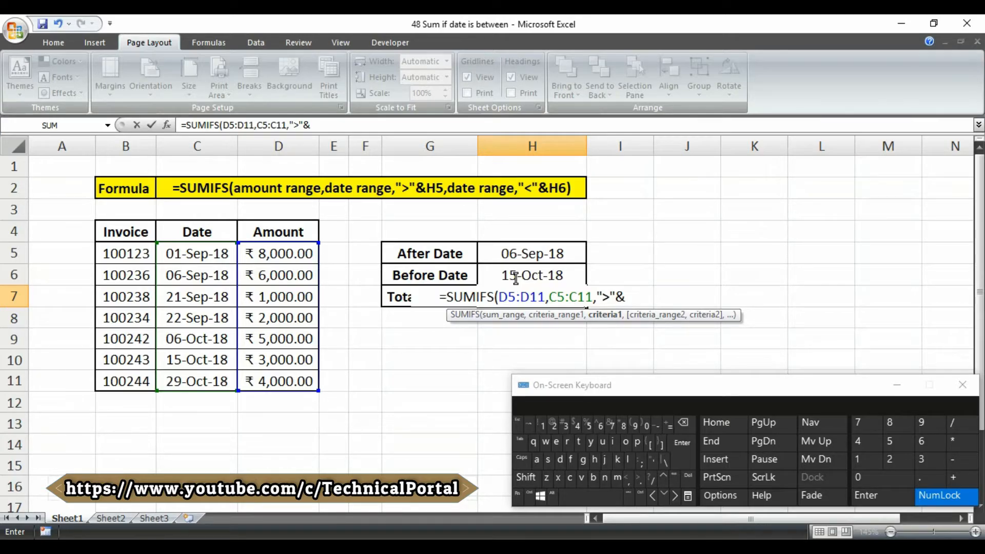
# Complete the formula with H5,C5:C11,"<"&H6) and confirm, giving ₹ 8,000.00
pyautogui.click(531, 253)
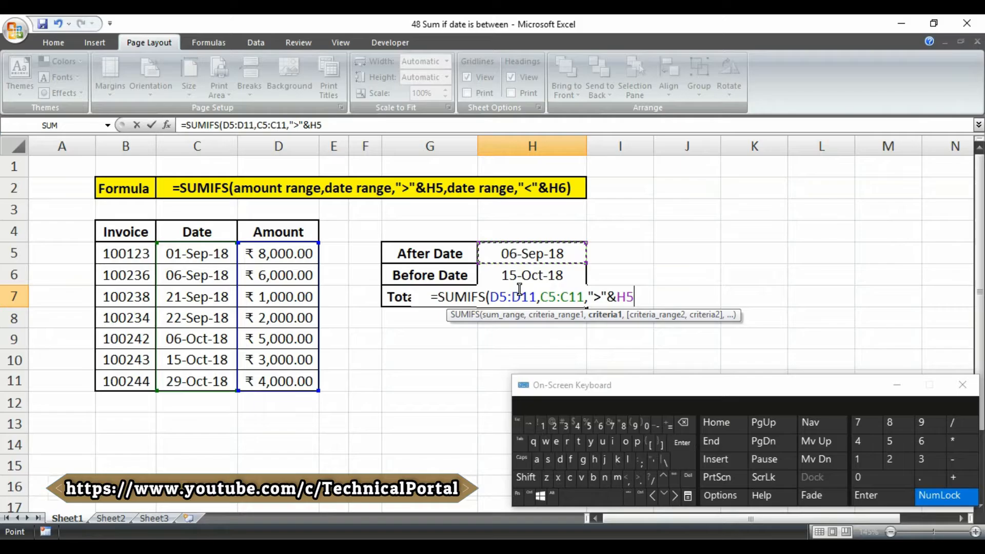
pyautogui.write(',C5:C11')
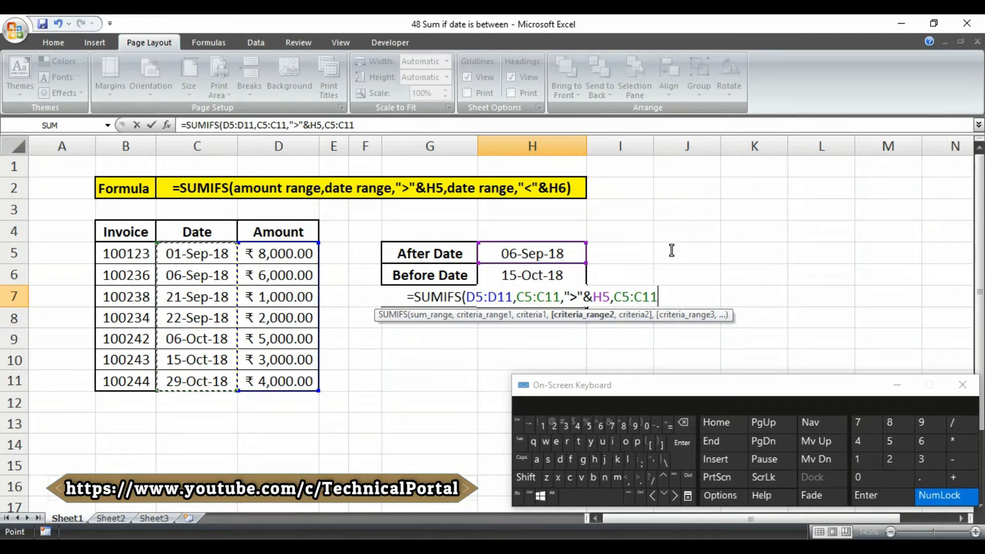
pyautogui.write(',')
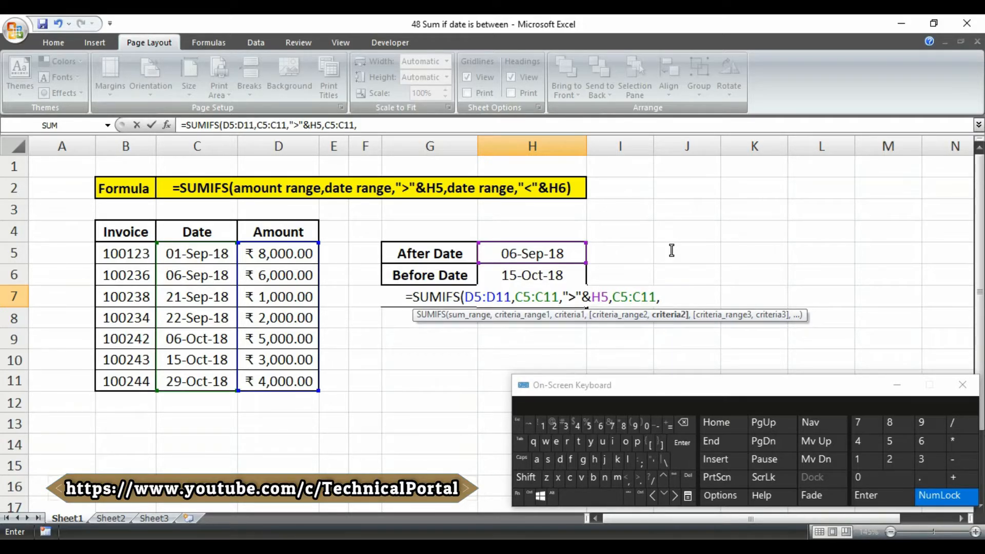
pyautogui.write(',')
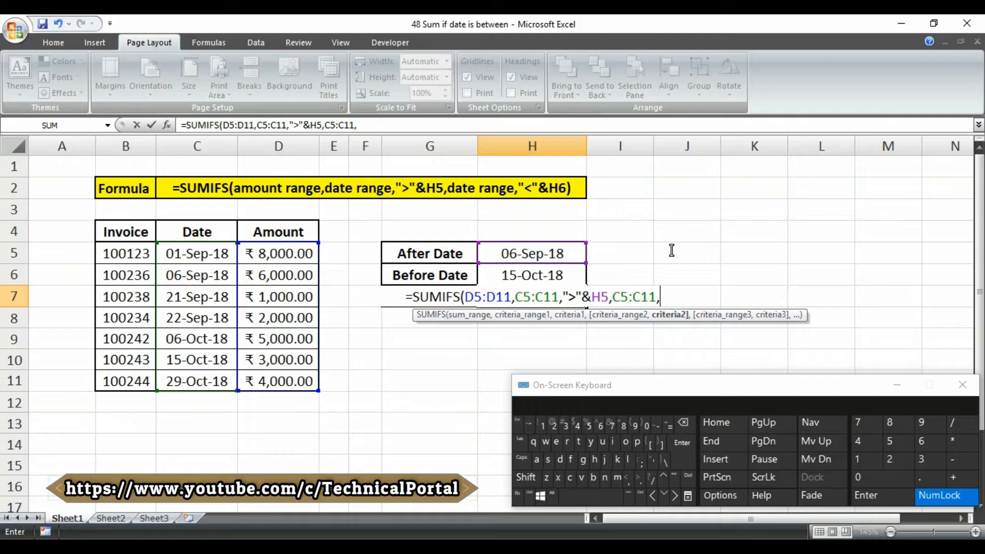
pyautogui.click(525, 477)
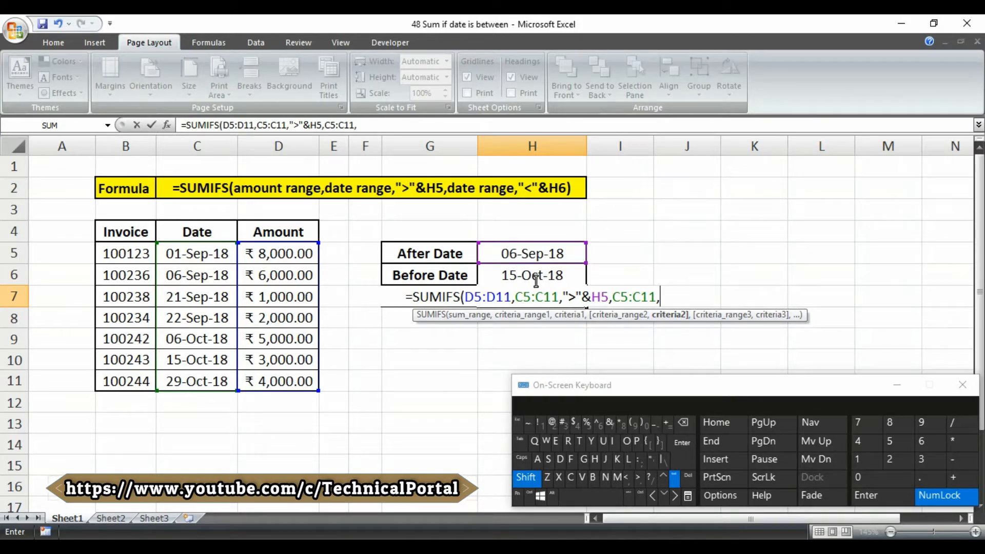
pyautogui.write('"<')
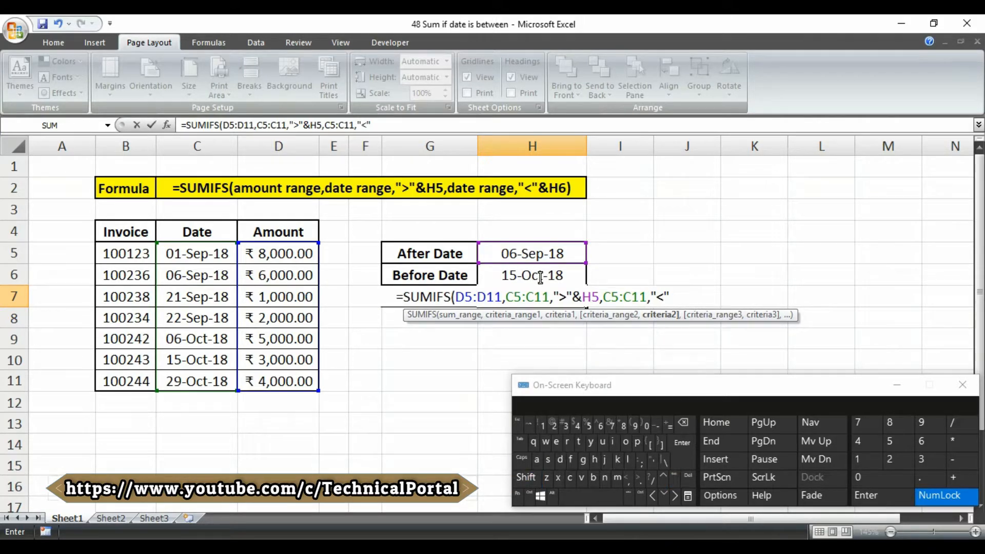
pyautogui.write('&')
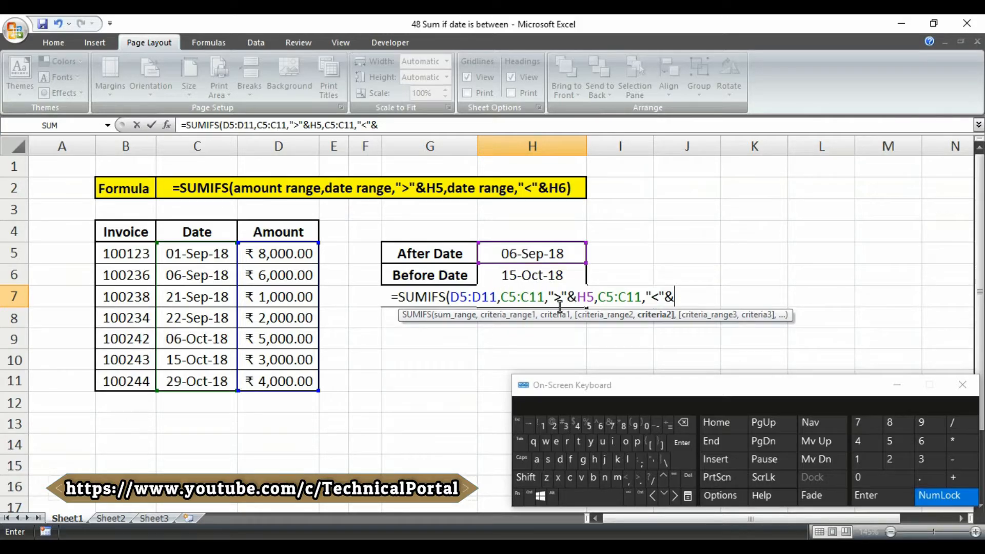
pyautogui.click(531, 275)
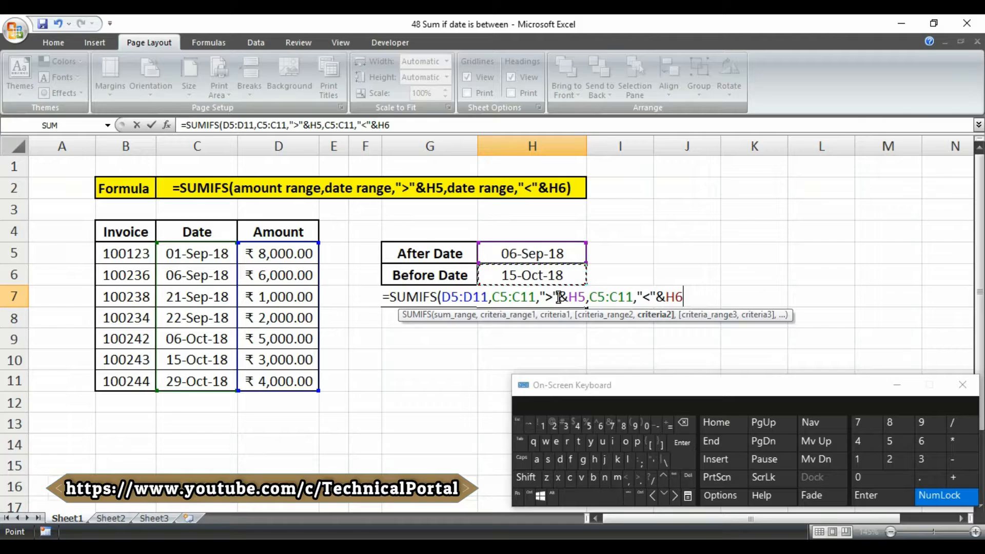
pyautogui.write(')')
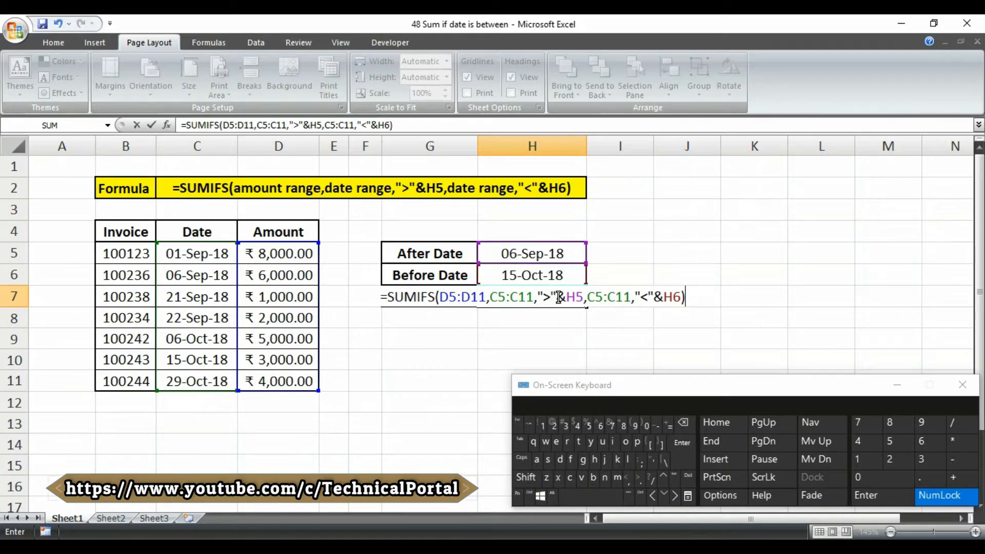
pyautogui.press('Return')
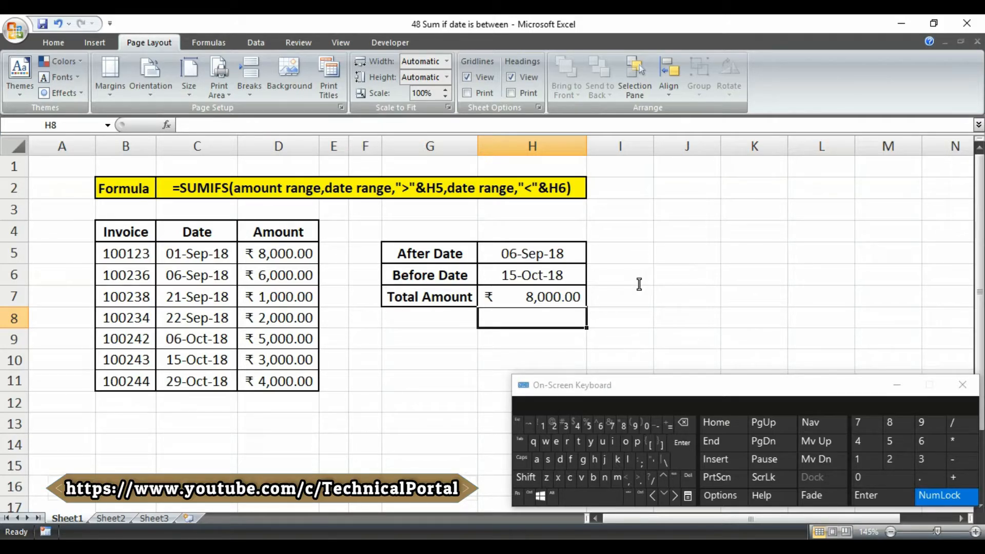
# Reopen H7 in edit mode to review the SUMIFS formula and its outlined ranges
pyautogui.click(531, 296)
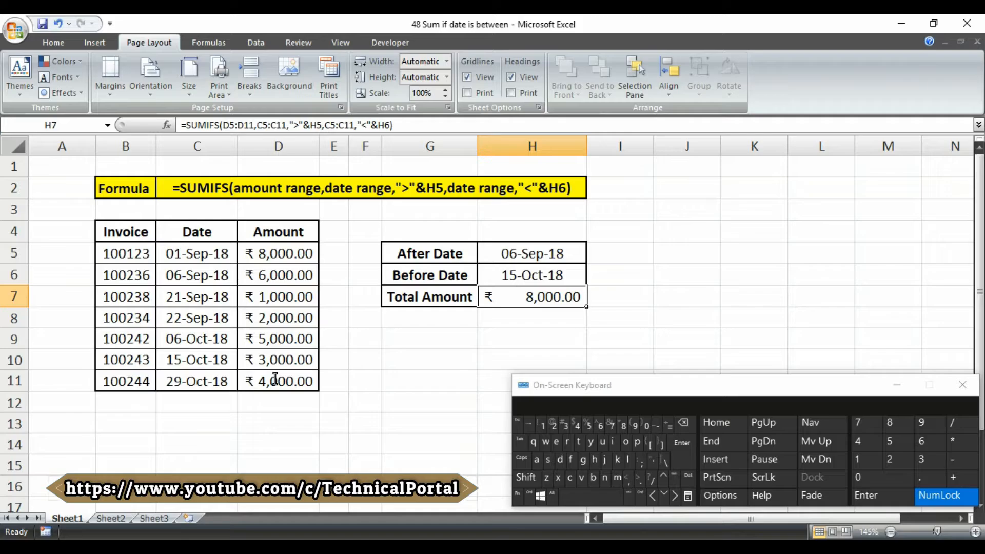
pyautogui.doubleClick(532, 297)
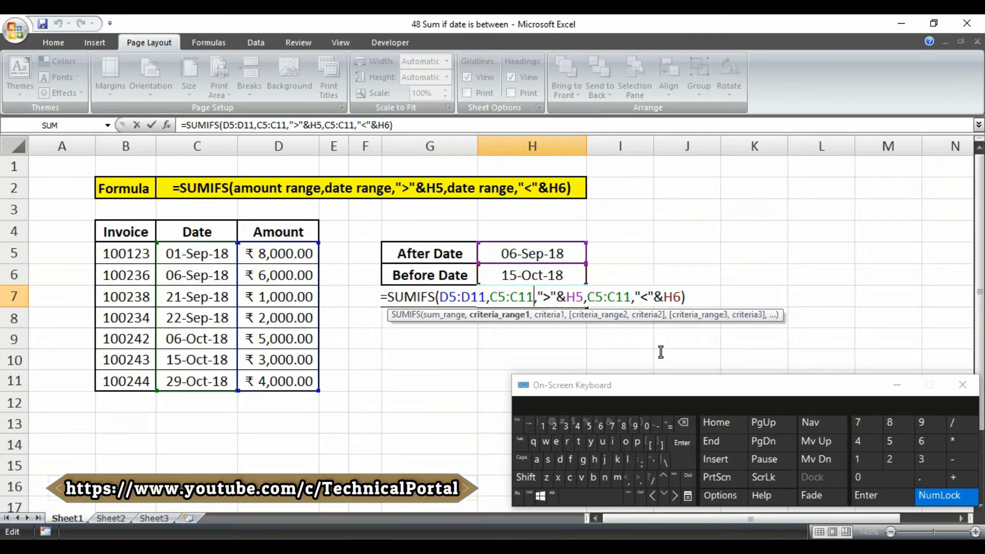
pyautogui.moveTo(547, 326)
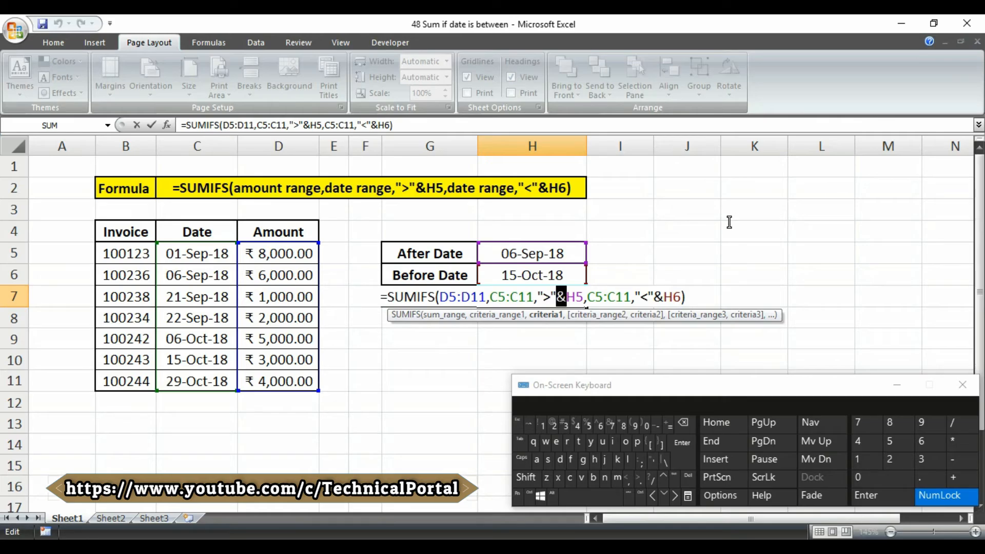
pyautogui.moveTo(640, 283)
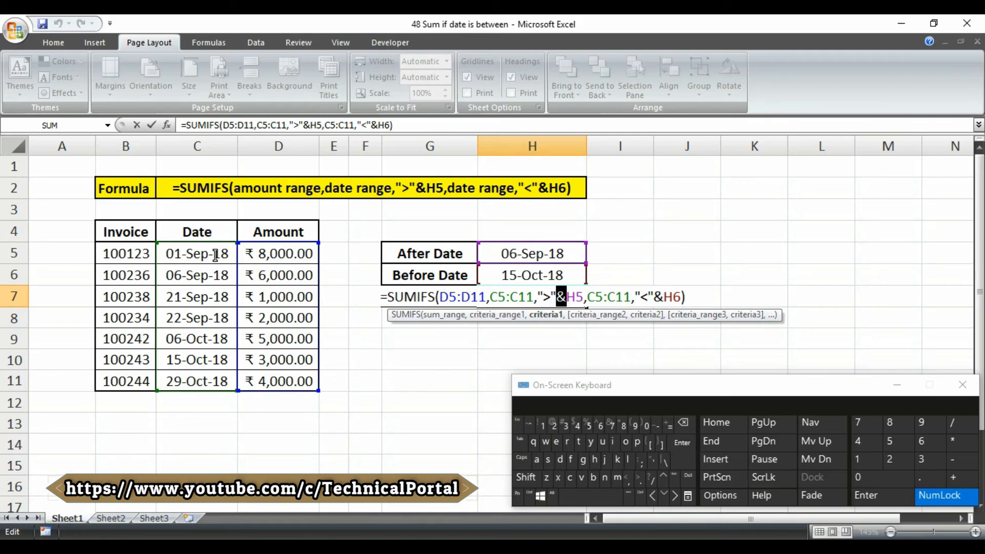
pyautogui.moveTo(198, 380)
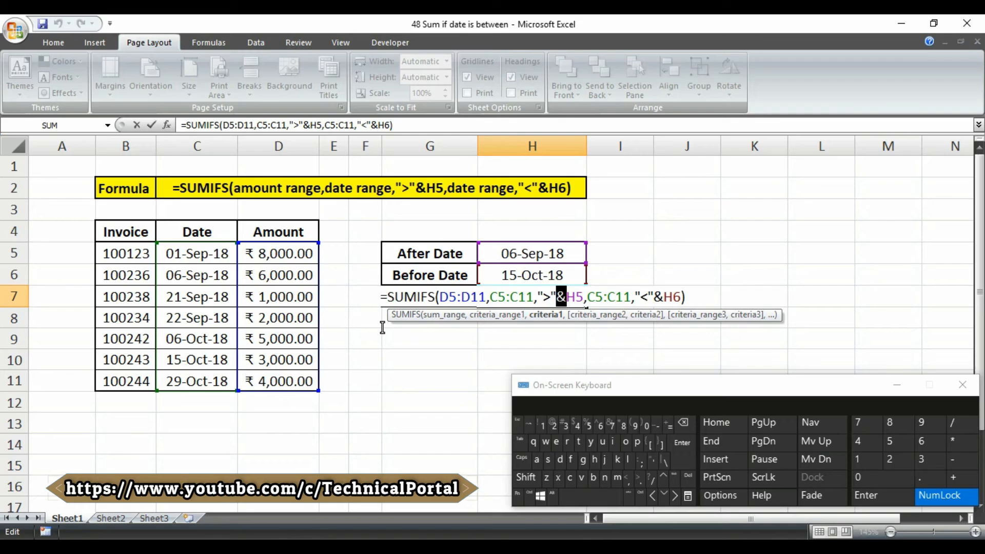
pyautogui.moveTo(618, 346)
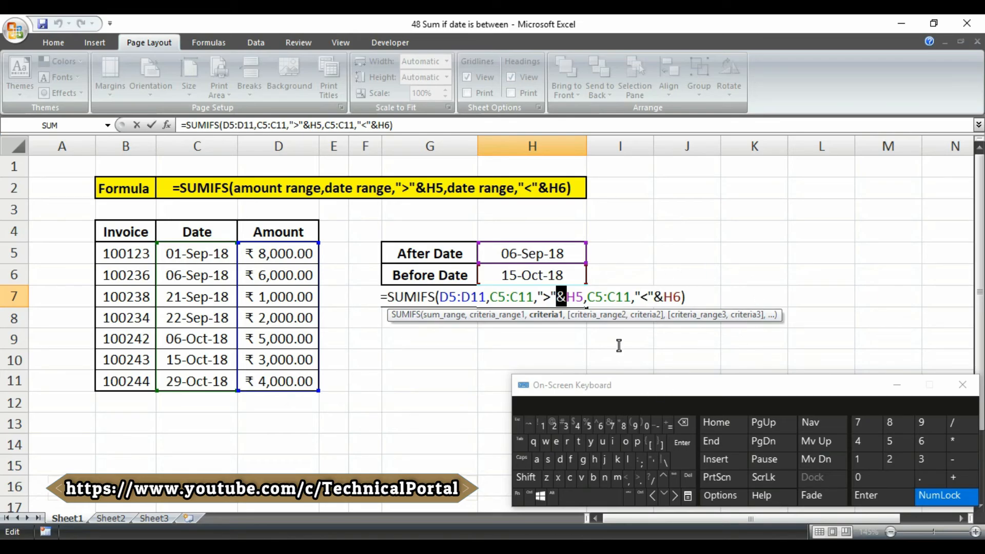
pyautogui.moveTo(690, 345)
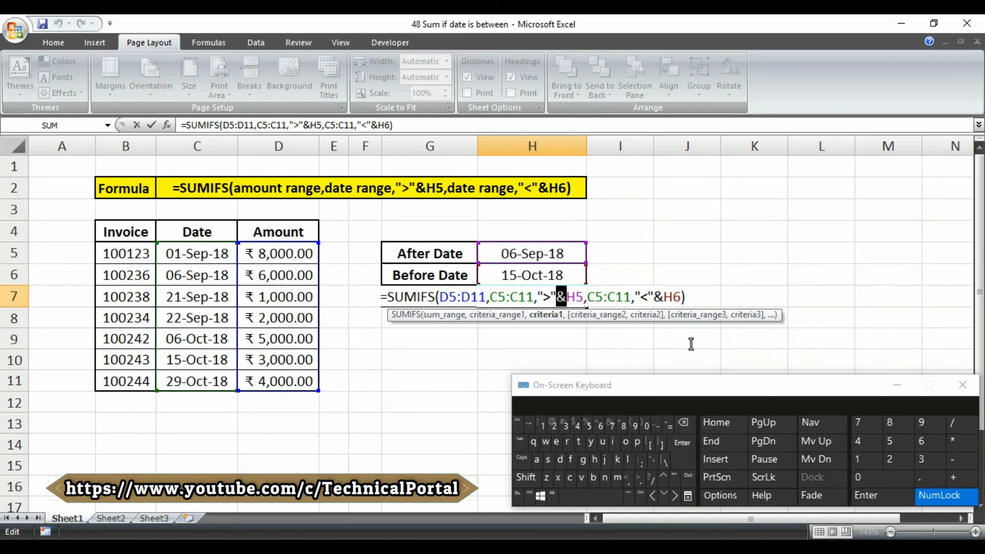